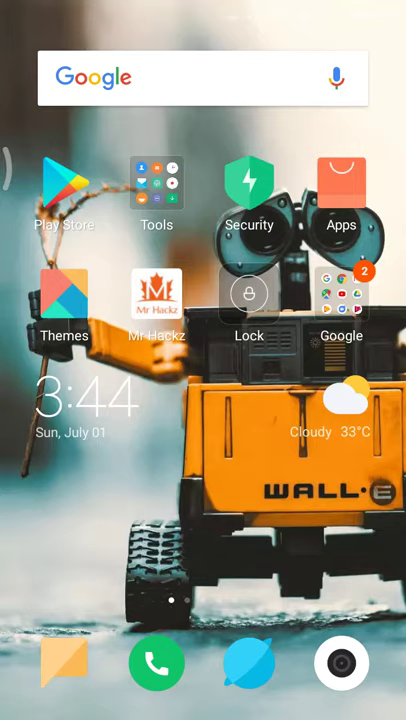
- Swipe through the YouTube screens and open the Mr Hackz channel
scroll("left", 3)
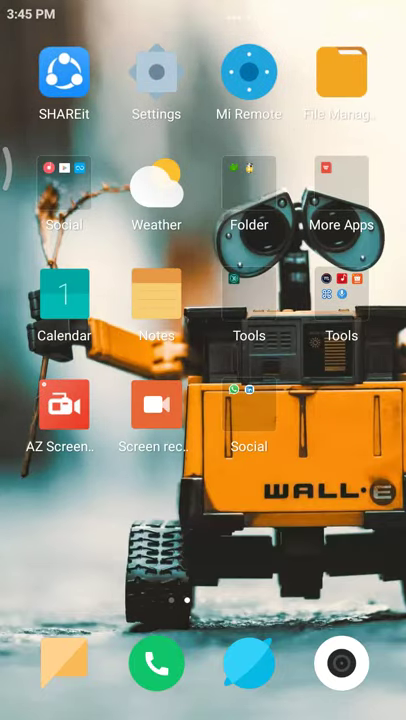
scroll("left", 3)
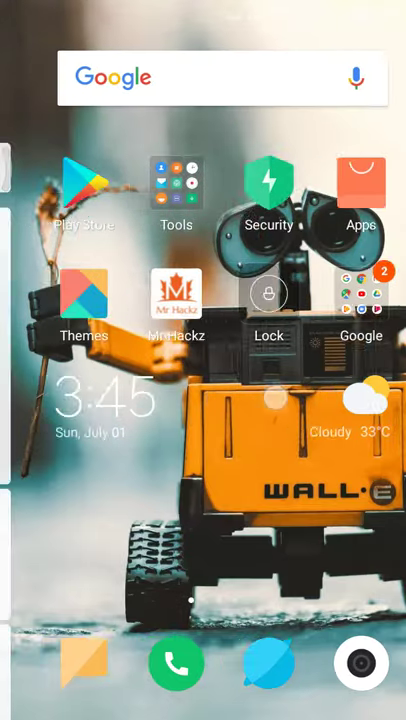
scroll("left", 3)
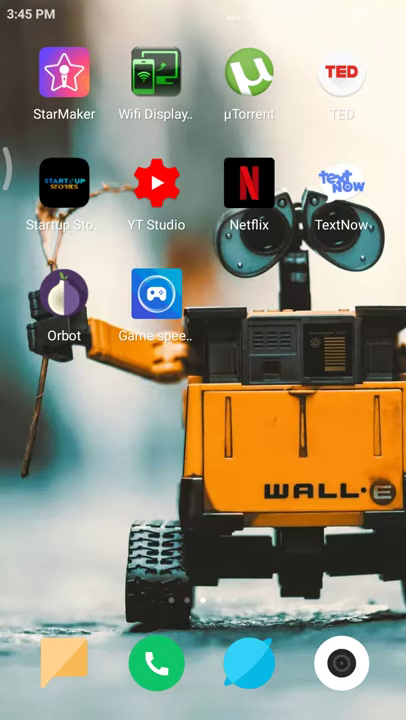
scroll("left", 3)
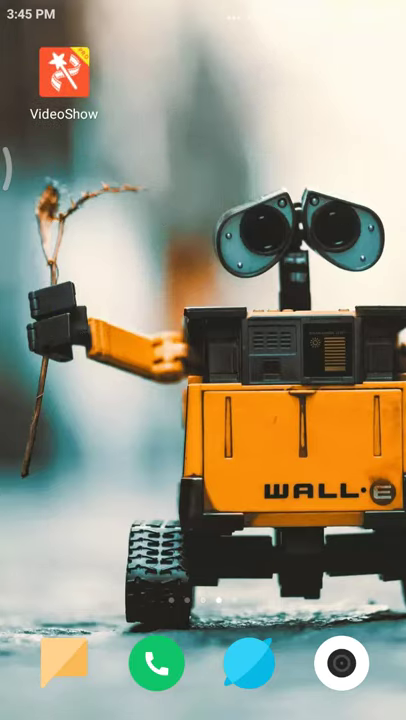
scroll("left", 3)
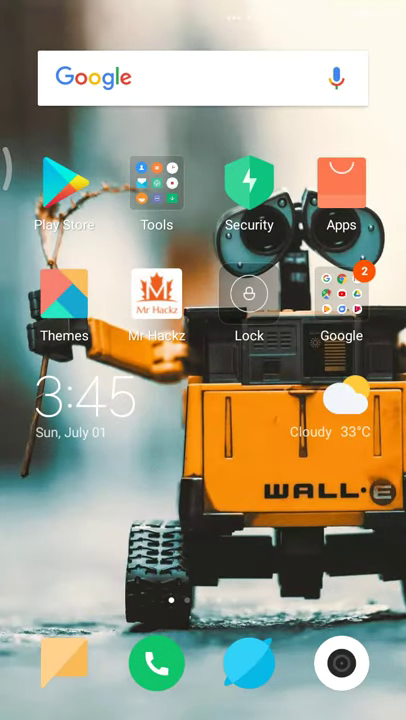
left_click(157, 298)
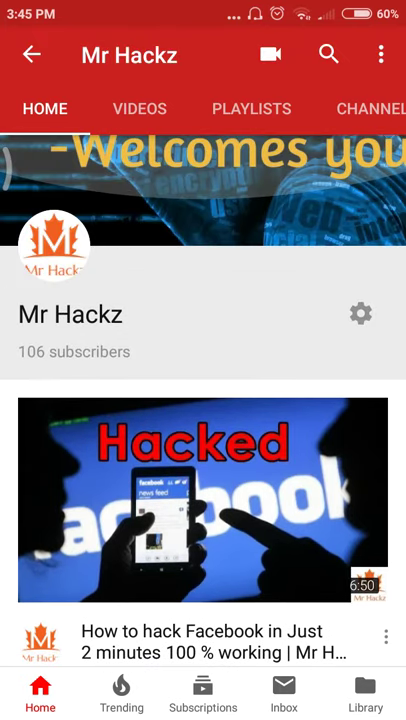
- Scroll through the Mr Hackz channel content
scroll("down", 3)
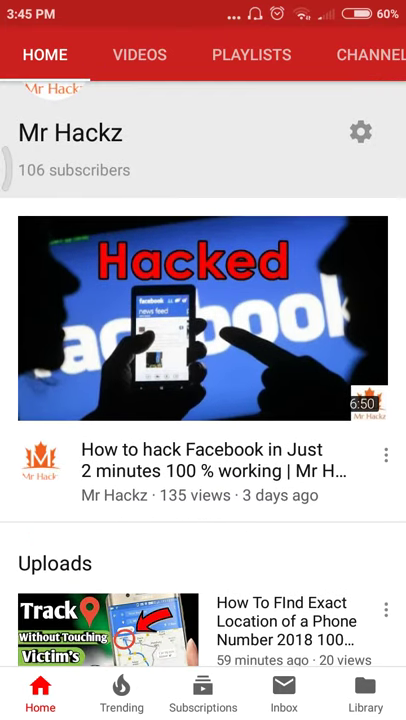
scroll("down", 3)
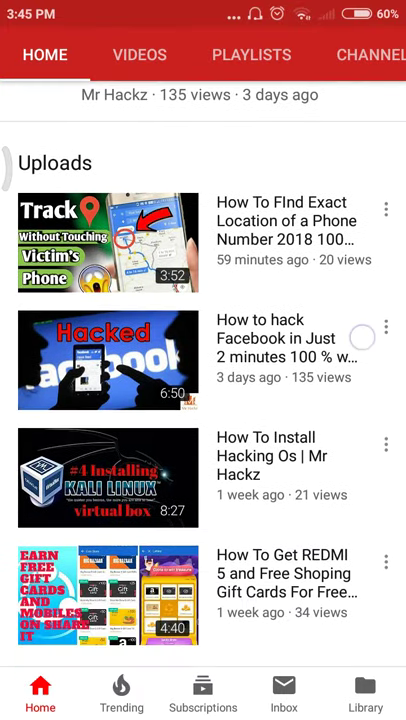
scroll("down", 3)
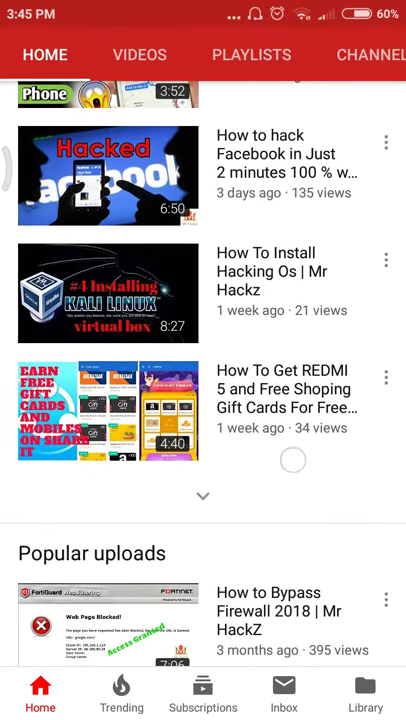
scroll("down", 3)
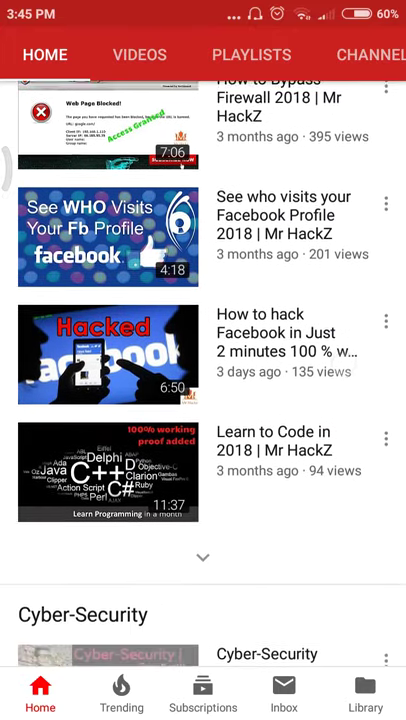
scroll("down", 3)
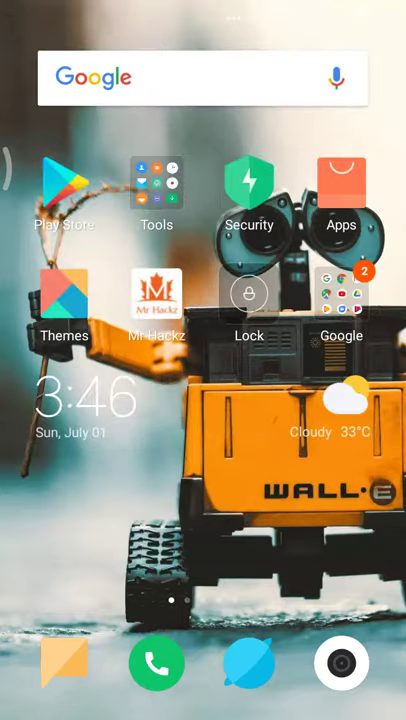
scroll("left", 3)
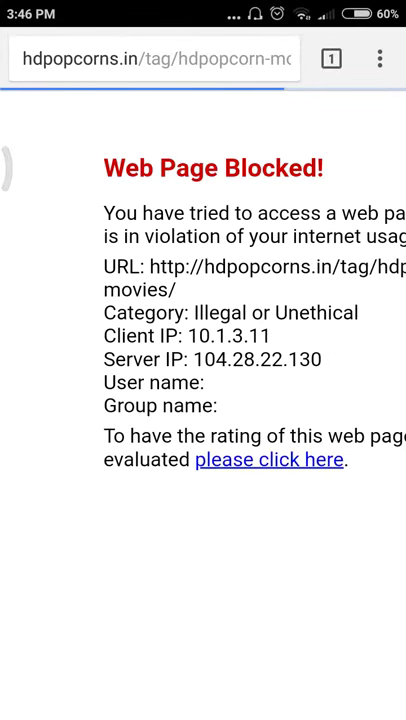
scroll("down", 3)
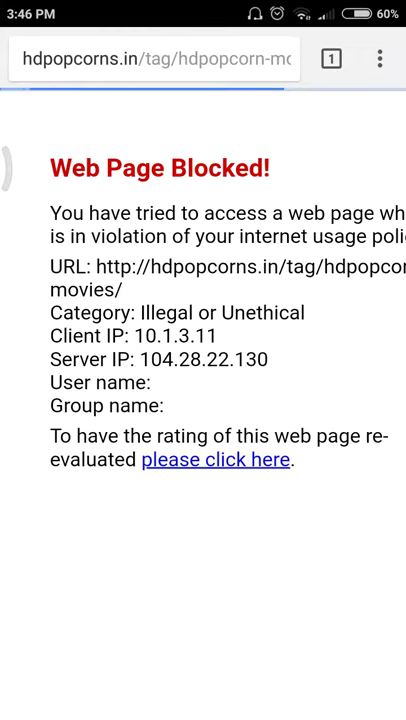
- From the home screen, find 'puffin' in Google Play and launch the installed Puffin Web Browser
key("HOME")
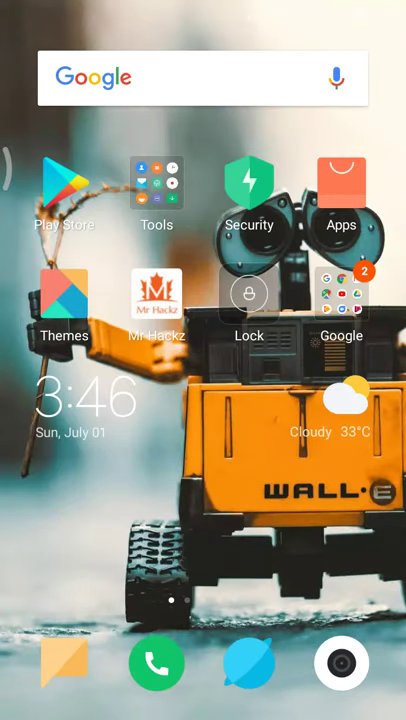
left_click(64, 185)
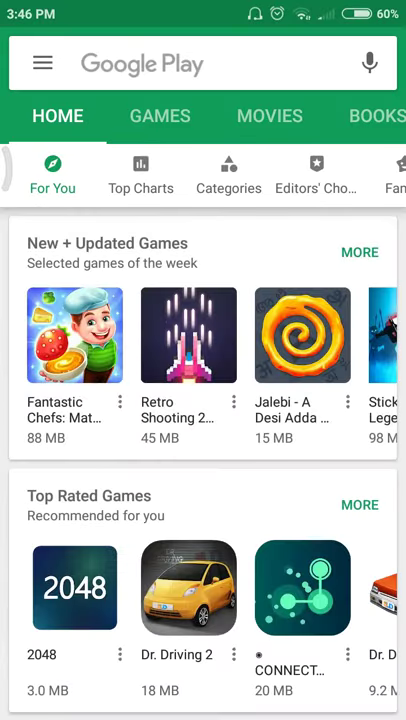
type("puffin")
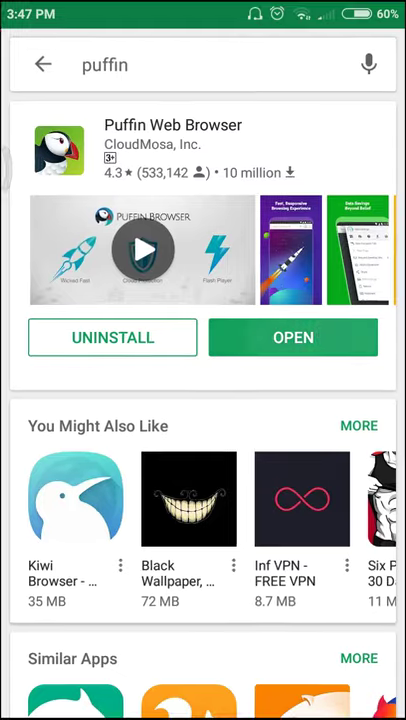
left_click(293, 337)
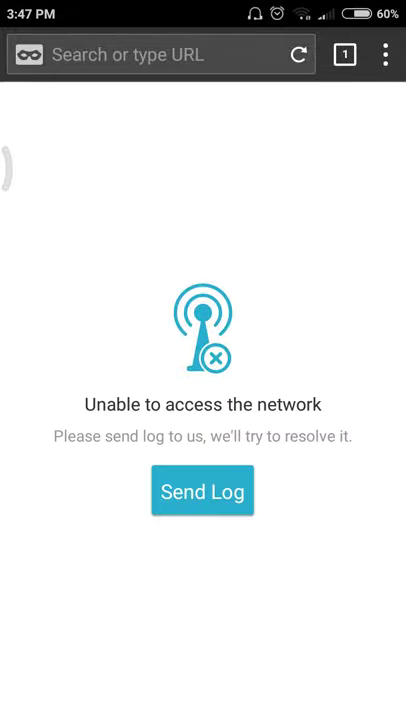
- Enter the address 'hdpop' in Puffin's address bar and go to it
left_click(160, 54)
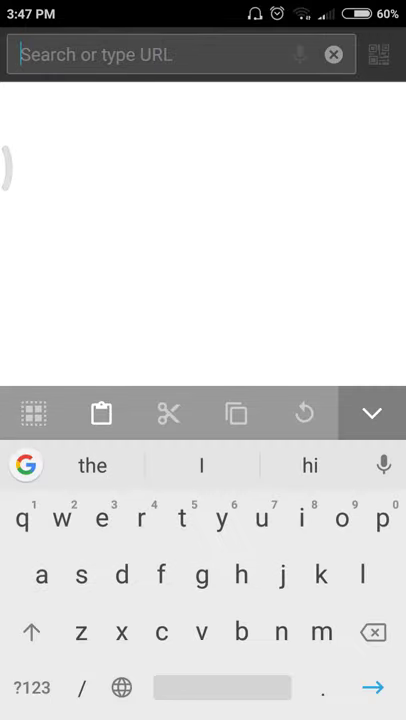
type("hdpopcors")
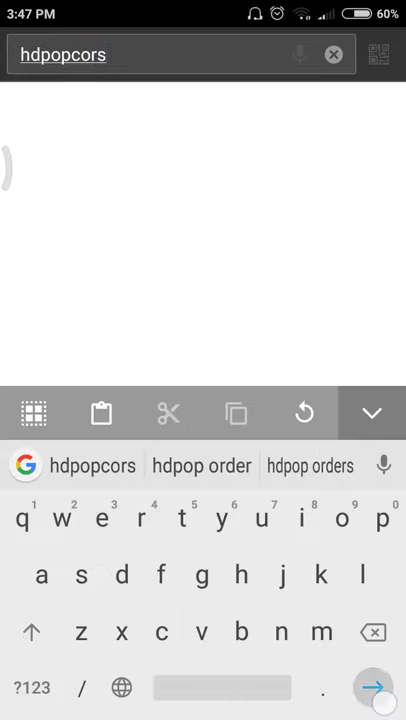
key("Enter")
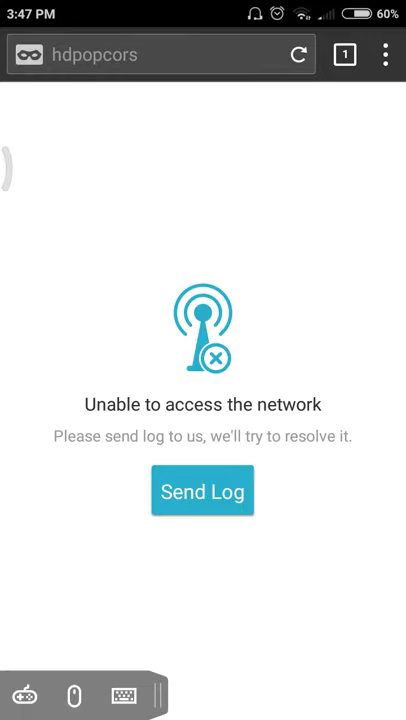
- Dismiss the notification shade and reopen the address bar for editing
scroll("down", 3)
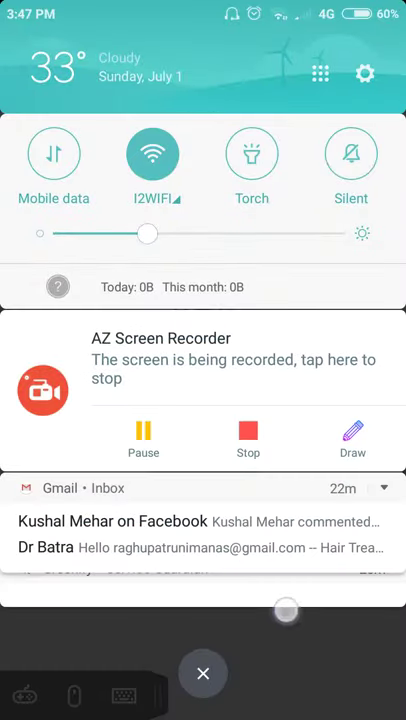
left_click(203, 673)
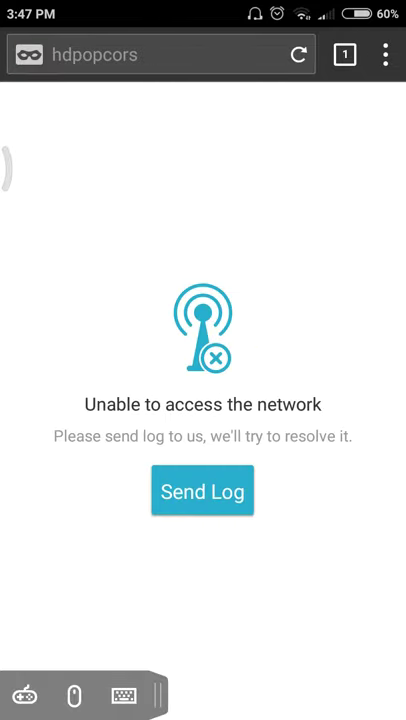
left_click(203, 489)
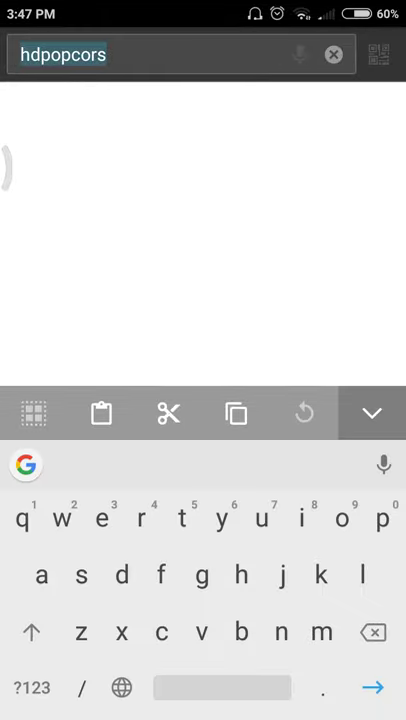
- Extend the address text with 'co' and pick the 'hdpopcorn' search suggestion
left_click(332, 54)
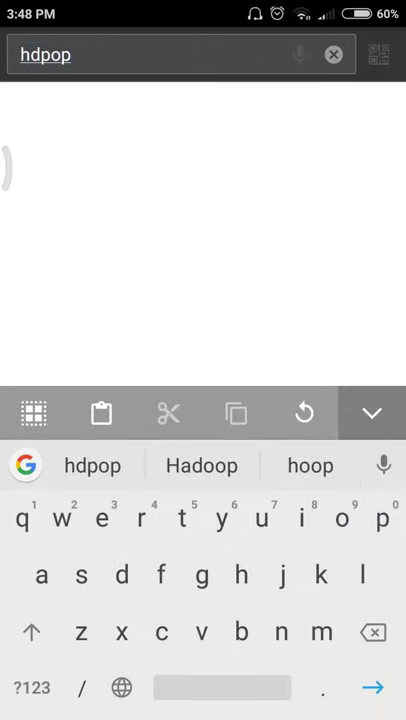
type("co")
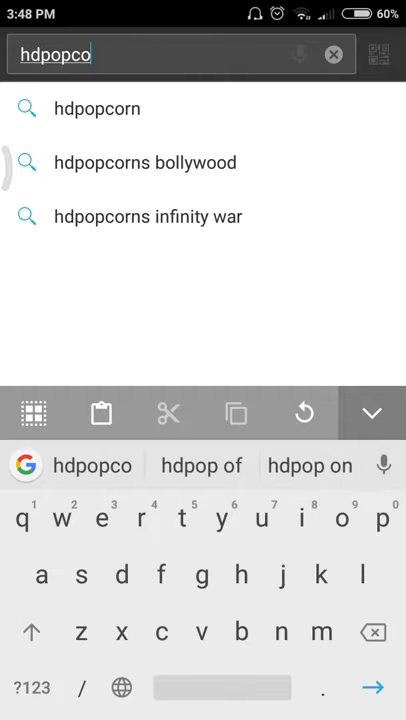
left_click(97, 108)
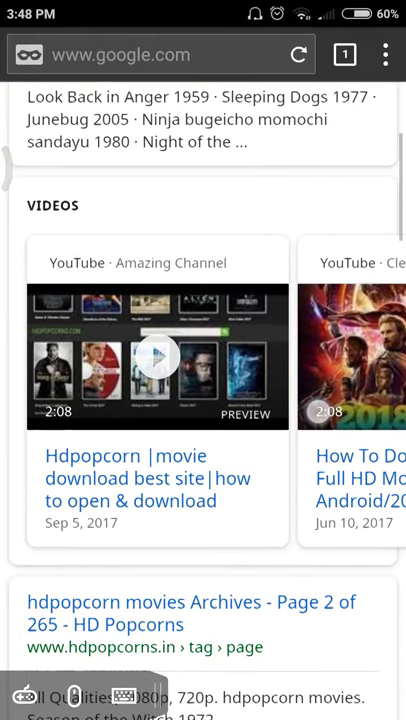
- Dismiss the Open with prompt and scroll through the hdpopcorns.in movie archive
scroll("down", 3)
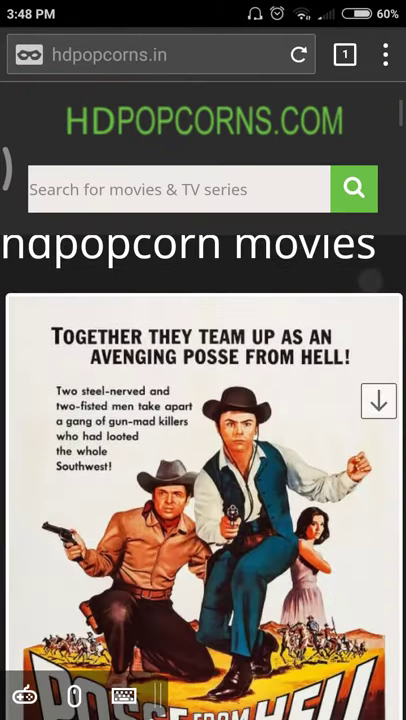
scroll("down", 3)
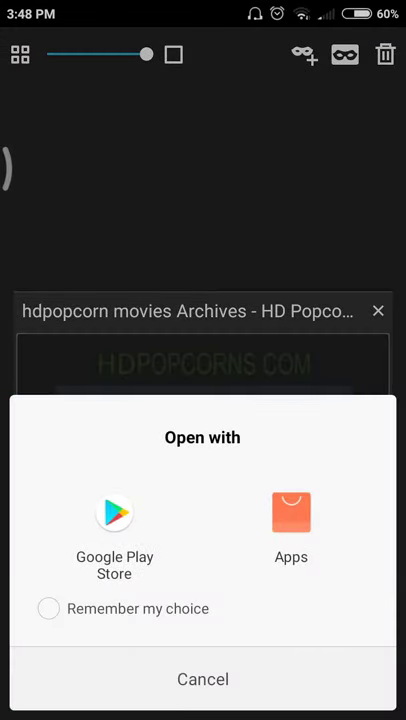
left_click(203, 679)
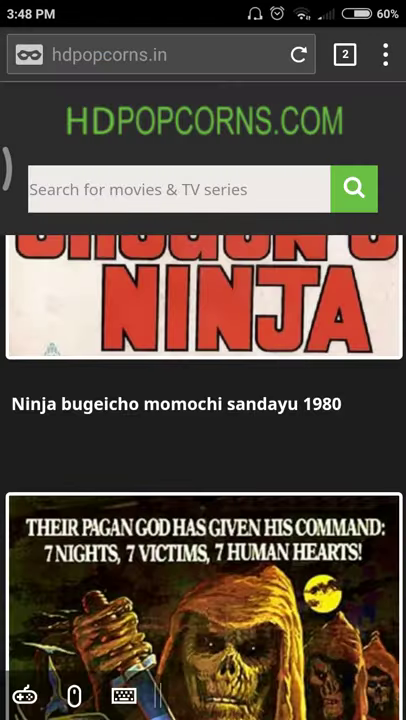
scroll("down", 3)
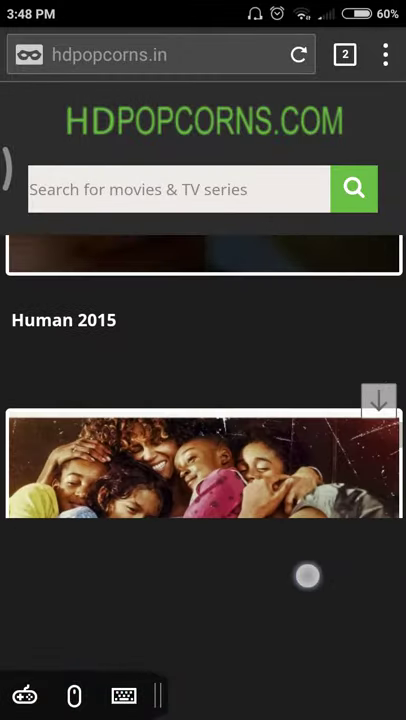
scroll("down", 3)
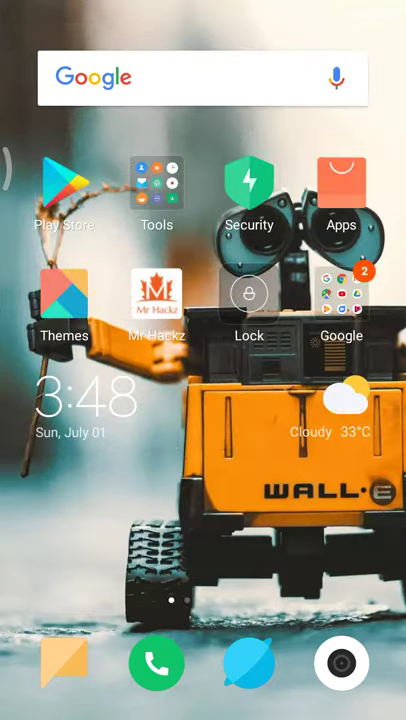
left_click(157, 297)
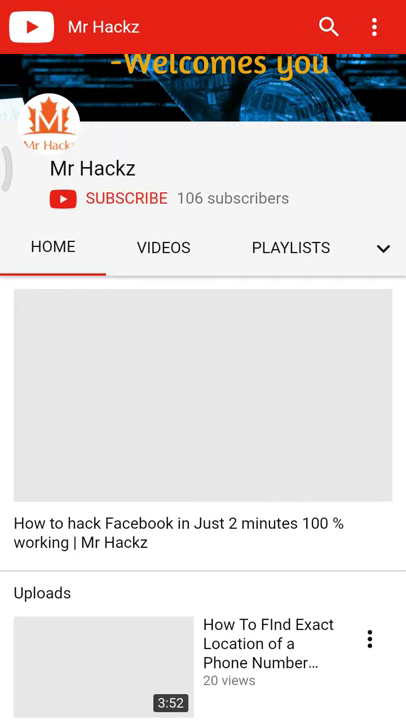
scroll("down", 3)
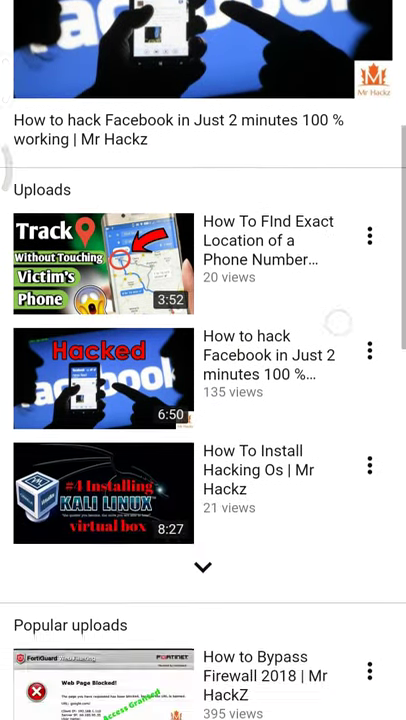
scroll("down", 3)
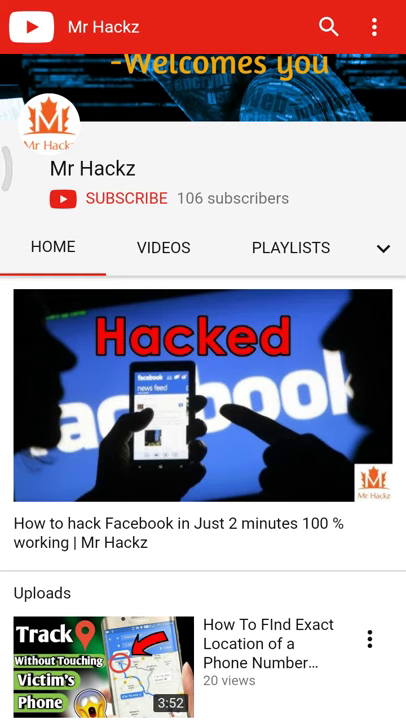
key("home")
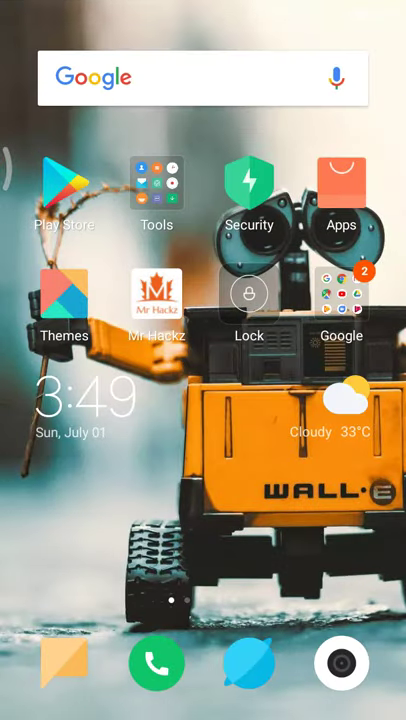